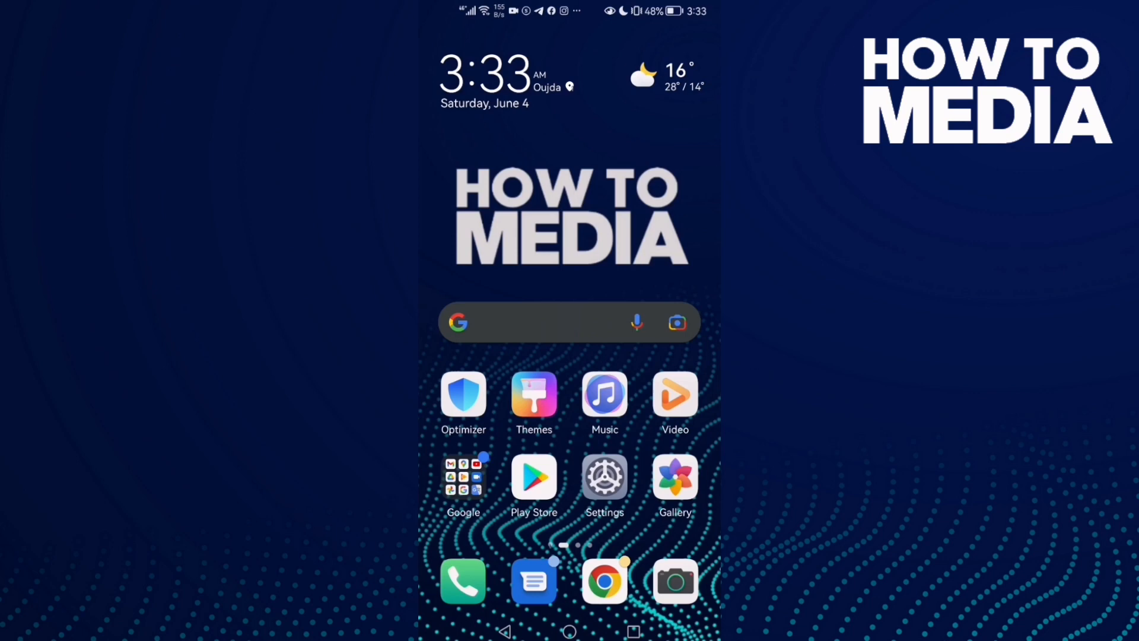
Step: Swipe the Android home screen left to the page with the Facebook Lite icon
scroll("left", 3)
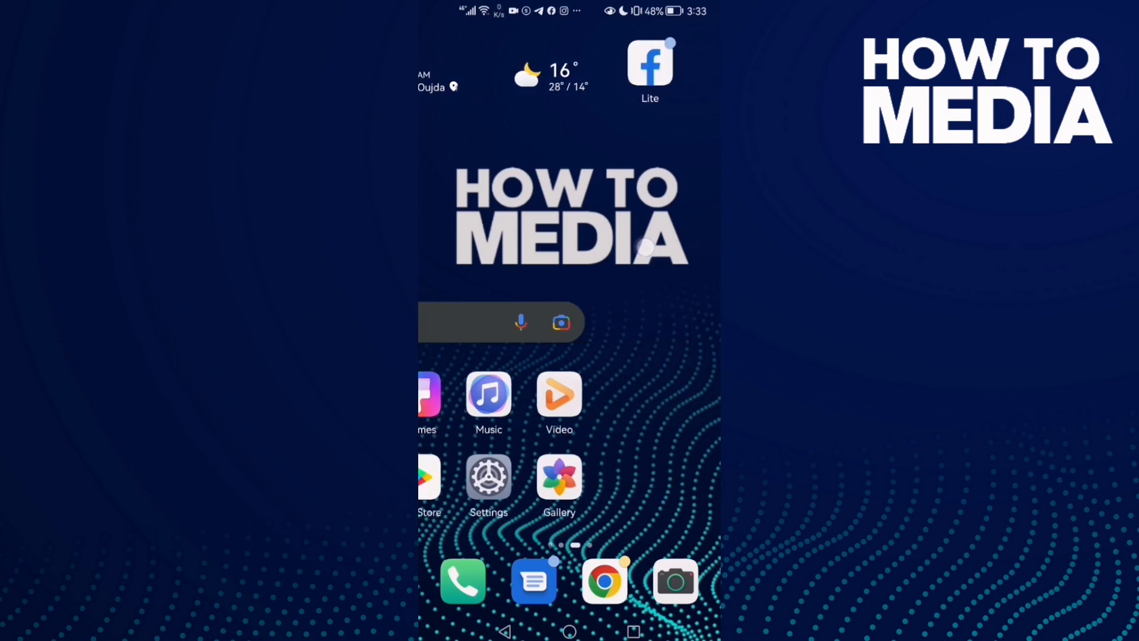
Step: Launch Facebook Lite and scroll its main menu down to settings, help and log-out
left_click(650, 62)
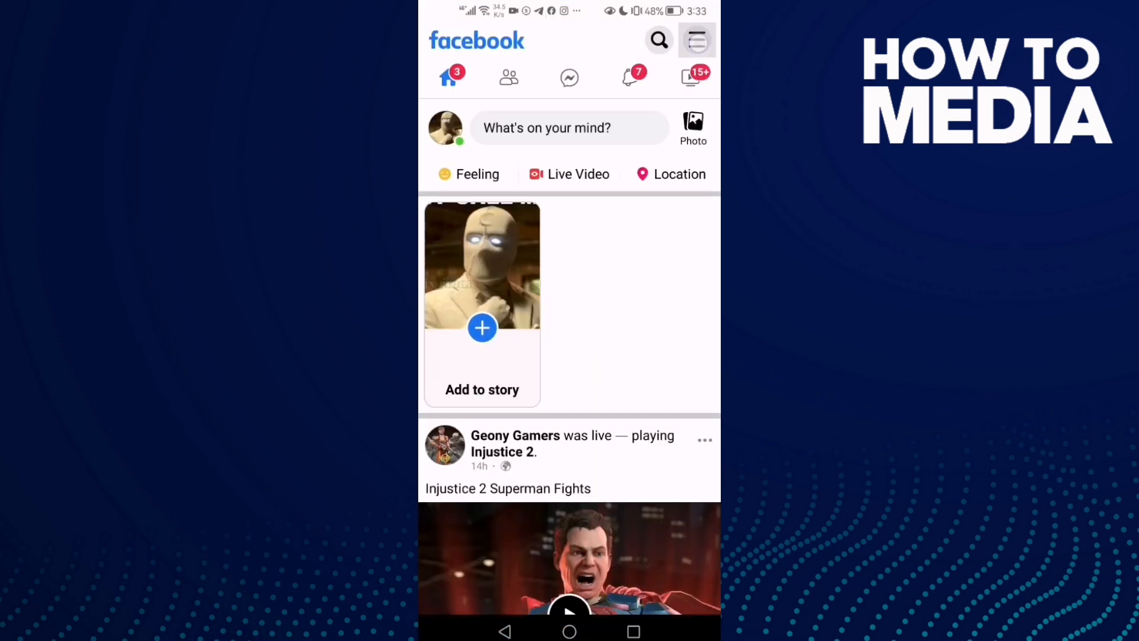
left_click(695, 40)
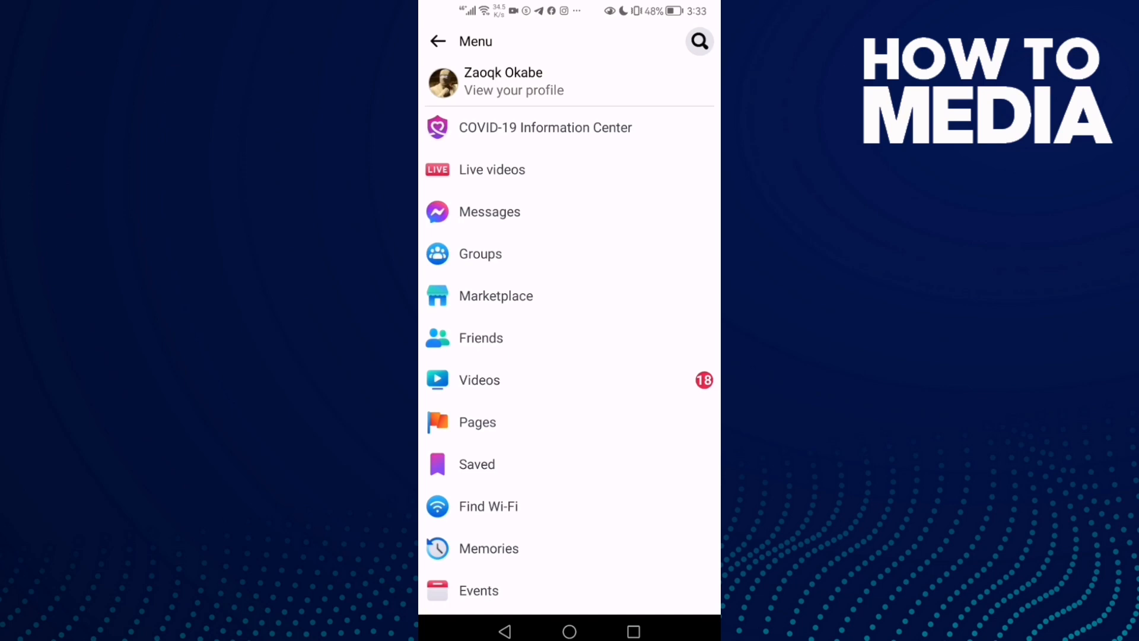
scroll("down", 3)
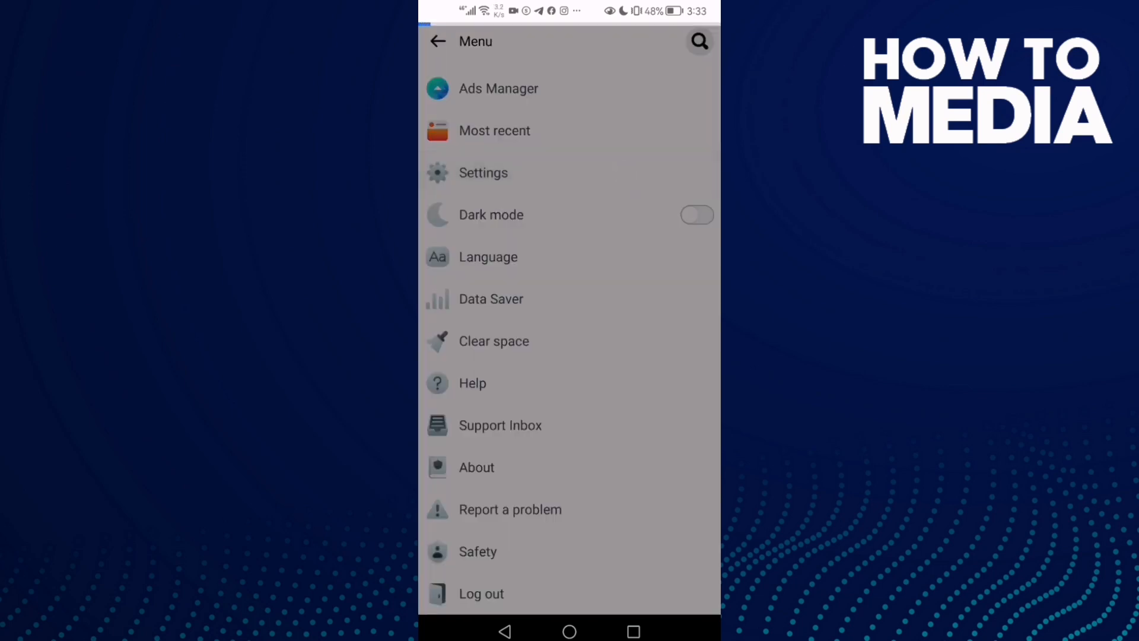
Step: Open the Activity Log and scroll down to the Connections section
left_click(483, 172)
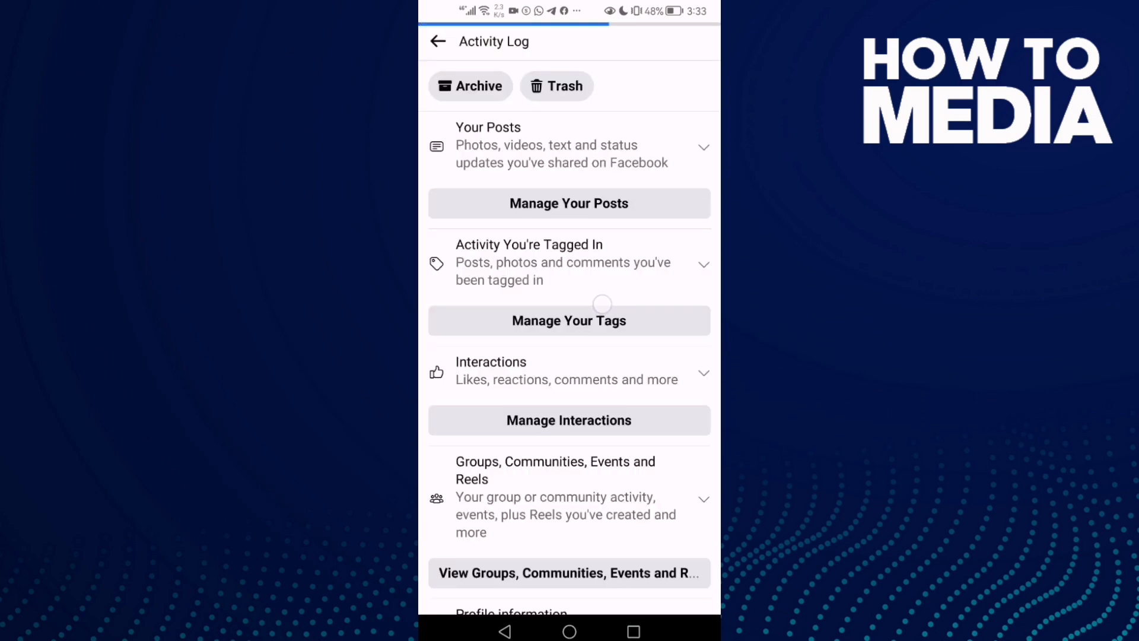
scroll("down", 3)
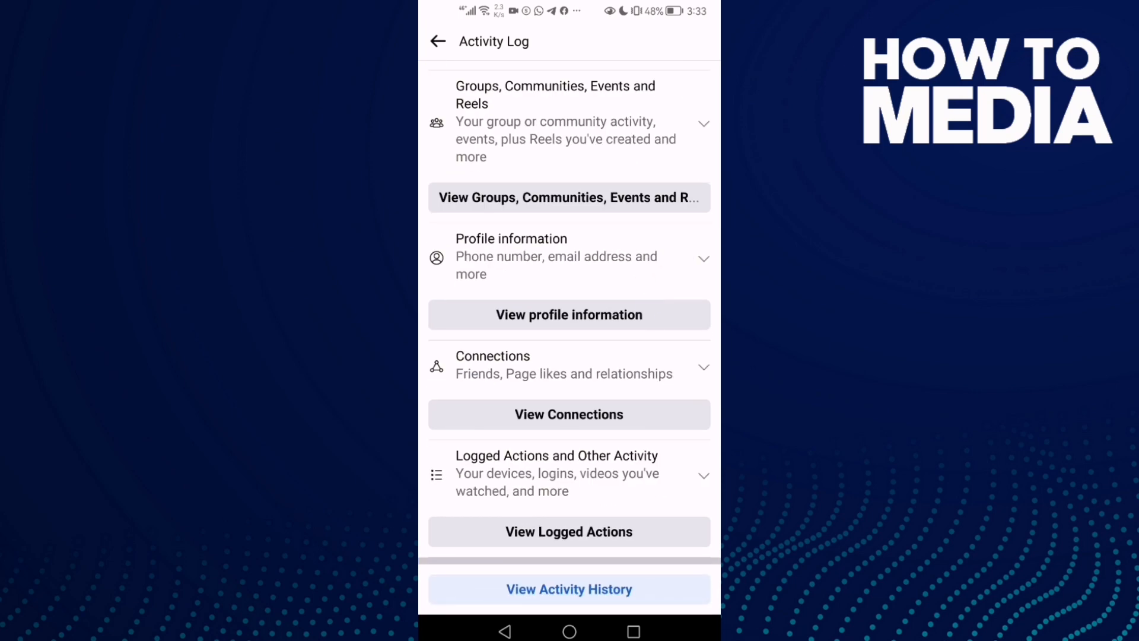